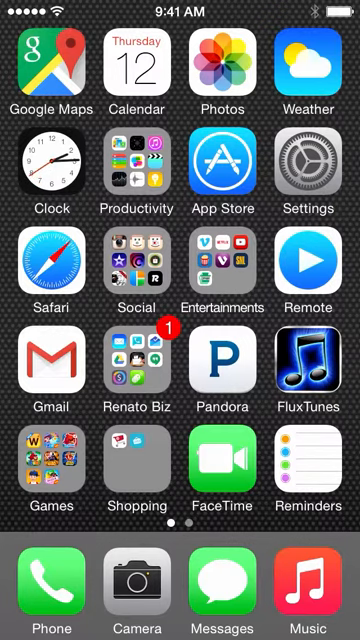
Launch iMovie from its Home Screen app folder to reach the empty Projects page
{"action": "left_click", "coordinate": [134, 264]}
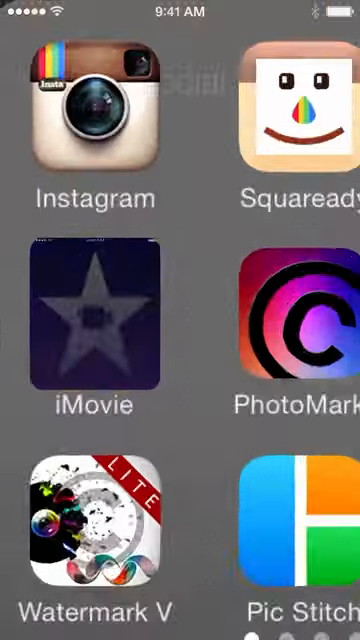
{"action": "left_click", "coordinate": [88, 320]}
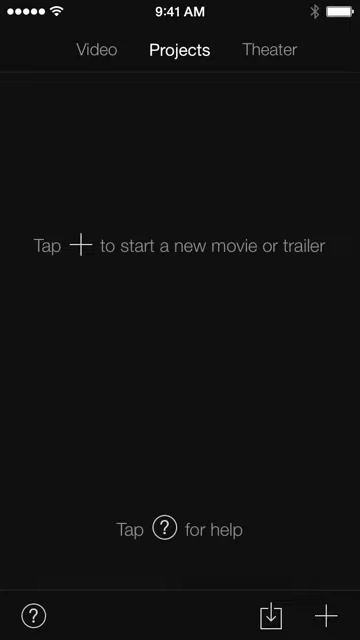
{"action": "left_click", "coordinate": [328, 612]}
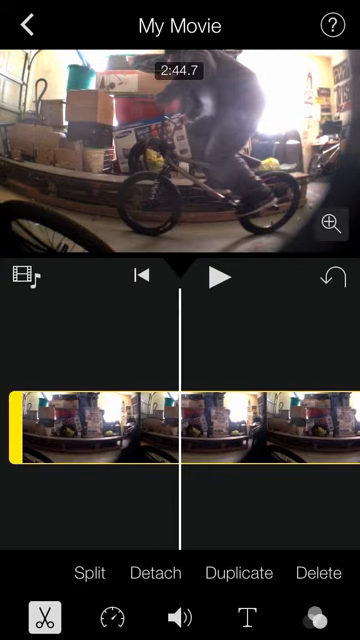
Split the BMX clip at the playhead into two pieces
{"action": "left_click", "coordinate": [84, 572]}
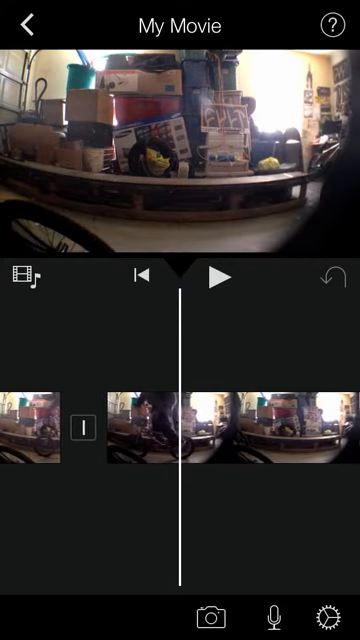
Select a cut BMX piece and preview the timeline, stopping at a later point in the footage
{"action": "left_click", "coordinate": [230, 424]}
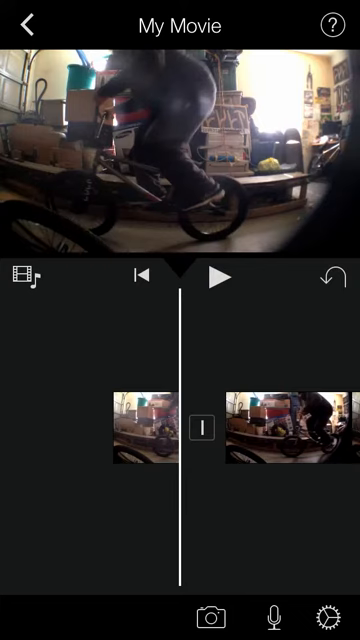
{"action": "left_click", "coordinate": [224, 278]}
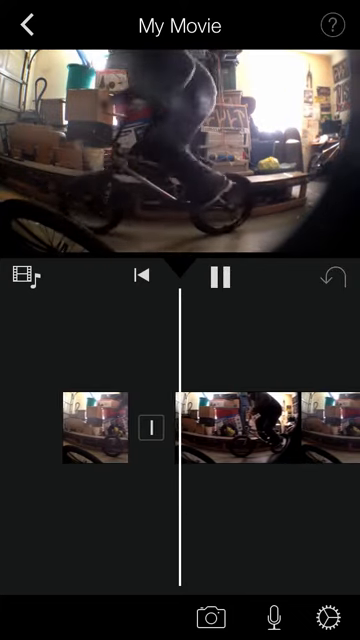
{"action": "left_click", "coordinate": [222, 280]}
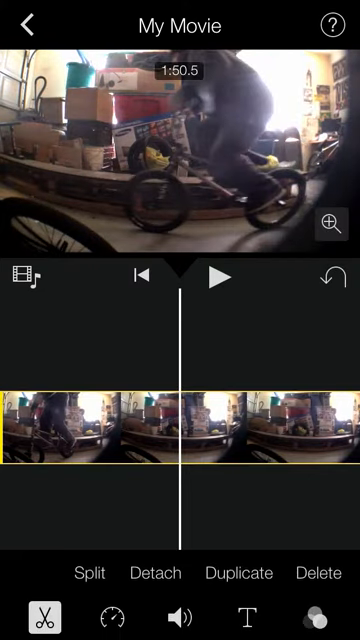
Split the BMX footage again at the playhead to isolate a short piece
{"action": "left_click", "coordinate": [92, 572]}
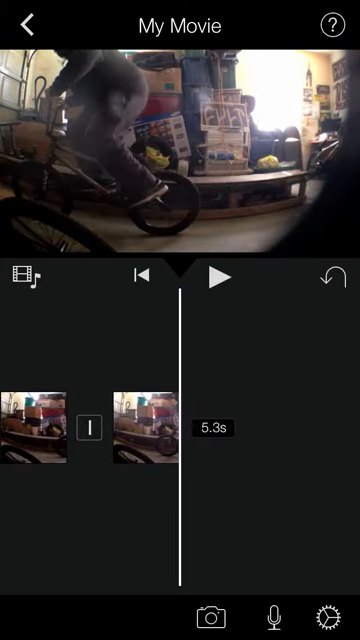
{"action": "scroll", "scroll_direction": "right", "scroll_amount": 3}
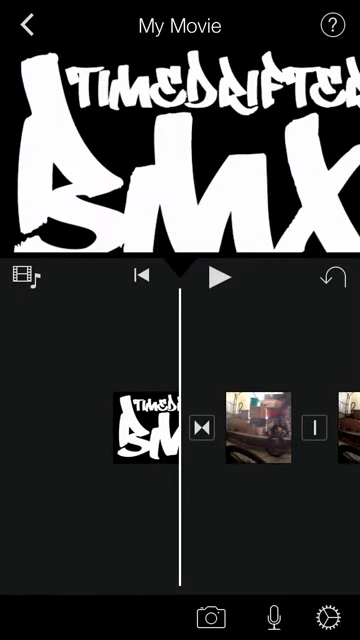
Adjust the transition following the TimeDrifter BMX logo at the start of the movie
{"action": "left_click", "coordinate": [200, 428]}
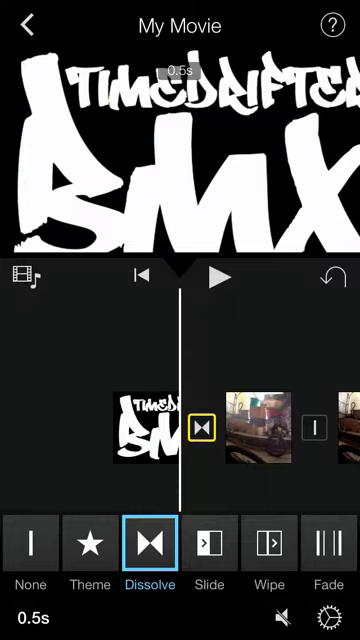
{"action": "left_click", "coordinate": [32, 542]}
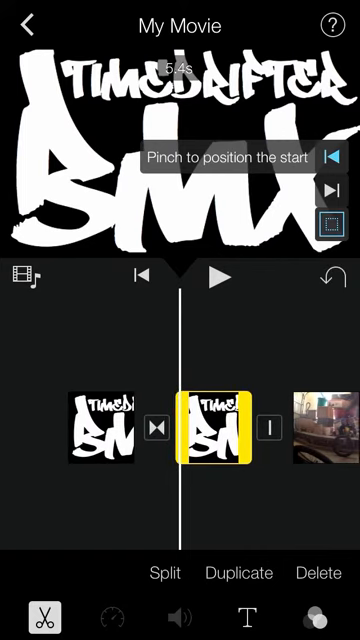
Set the transition between the two TimeDrifter BMX logo copies to None
{"action": "left_click", "coordinate": [160, 424]}
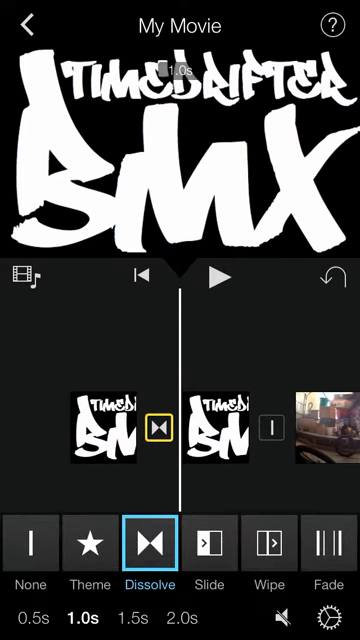
{"action": "left_click", "coordinate": [32, 542]}
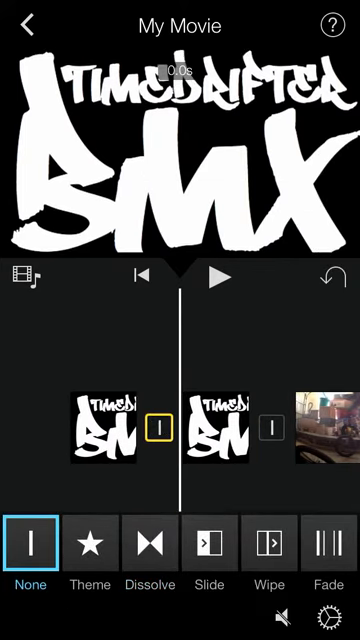
{"action": "left_click", "coordinate": [216, 426]}
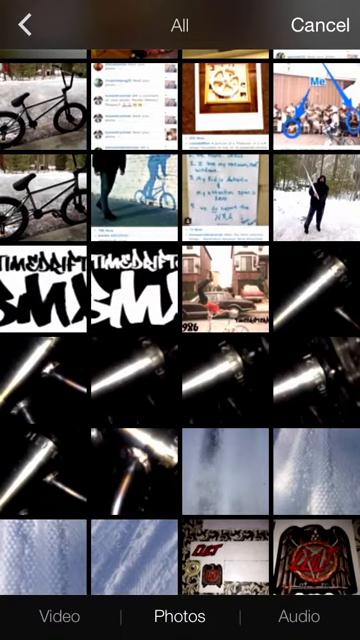
Add the song 'Fools Rhythm' from the Audio browser as background music and preview it
{"action": "left_click", "coordinate": [300, 616]}
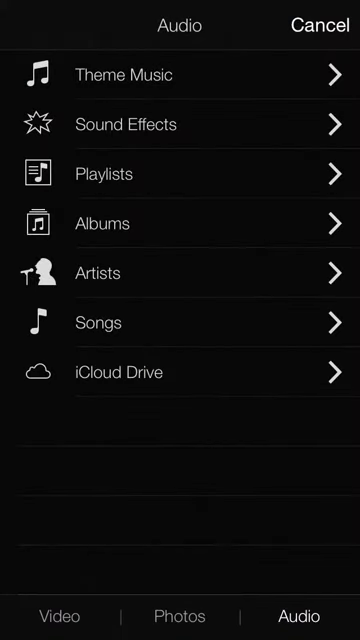
{"action": "left_click", "coordinate": [96, 322]}
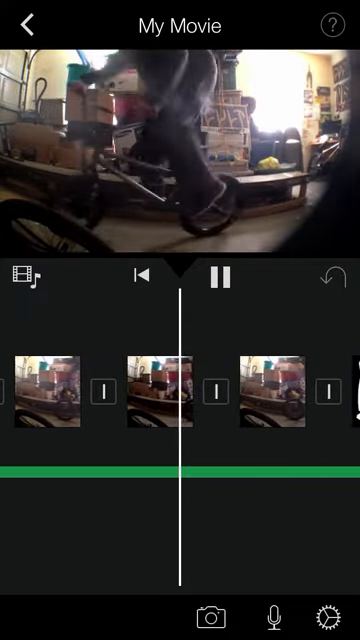
{"action": "left_click", "coordinate": [220, 280]}
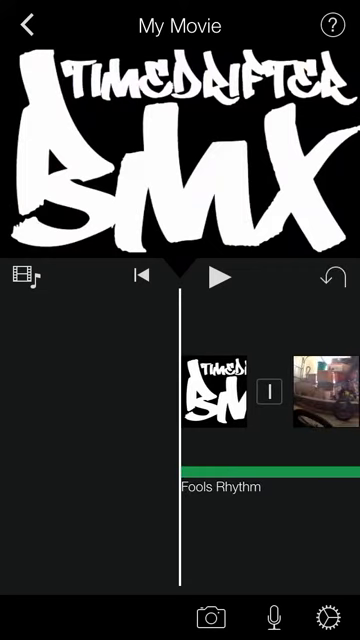
{"action": "left_click", "coordinate": [270, 486]}
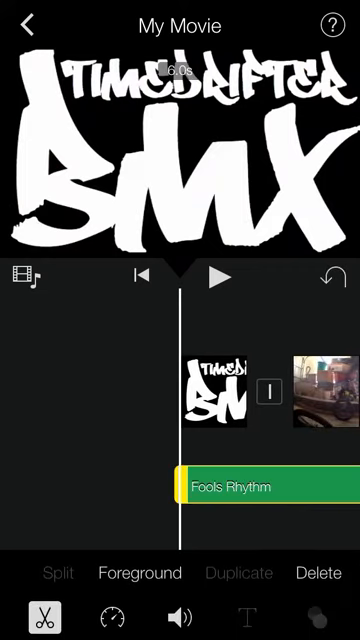
{"action": "left_click", "coordinate": [216, 276]}
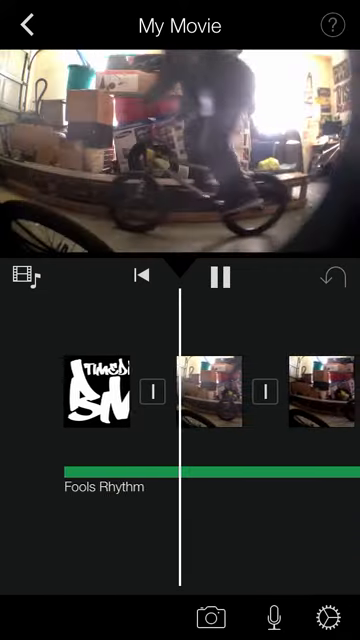
{"action": "scroll", "scroll_direction": "right", "scroll_amount": 3}
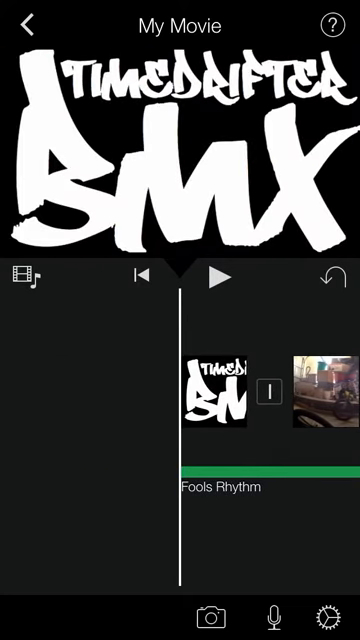
Fade the Fools Rhythm song in and out using its volume fade handles
{"action": "left_click", "coordinate": [260, 486]}
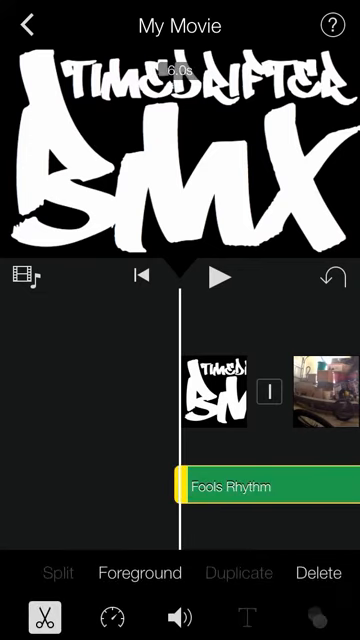
{"action": "left_click", "coordinate": [178, 616]}
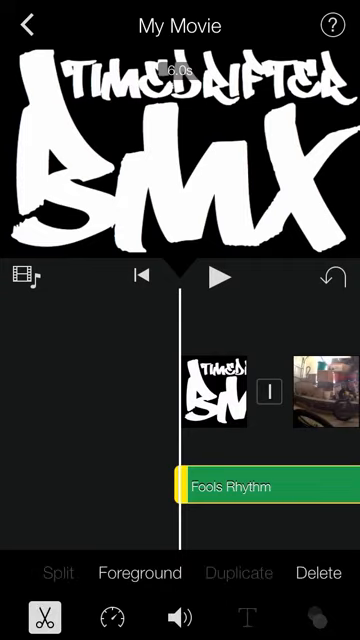
{"action": "left_click", "coordinate": [180, 612]}
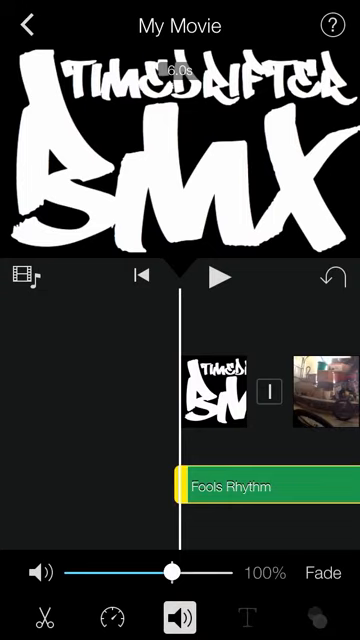
{"action": "left_click_drag", "start_coordinate": [174, 568], "coordinate": [192, 568]}
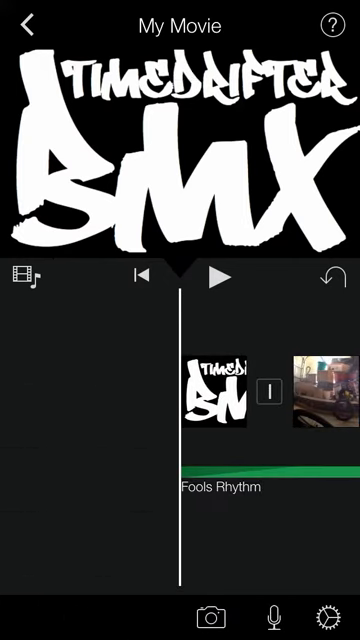
Leave the editor for the My Movie project page showing the 7-second movie
{"action": "left_click", "coordinate": [220, 276]}
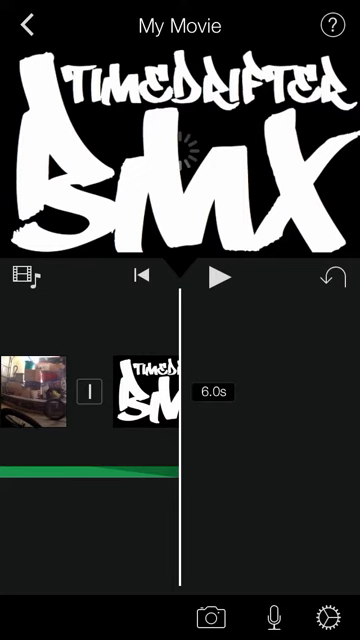
{"action": "left_click", "coordinate": [24, 24]}
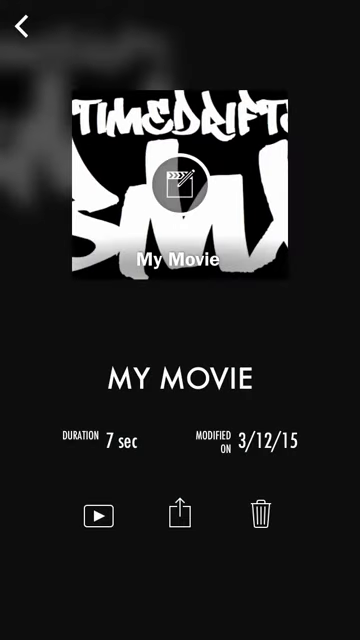
Share My Movie via Save Video, exporting it in HD size
{"action": "left_click", "coordinate": [180, 380]}
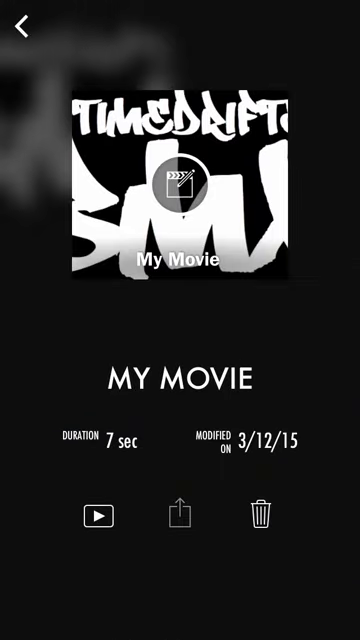
{"action": "left_click", "coordinate": [180, 516]}
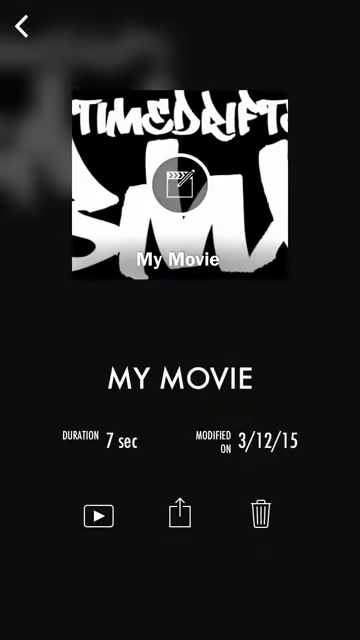
{"action": "left_click", "coordinate": [180, 516]}
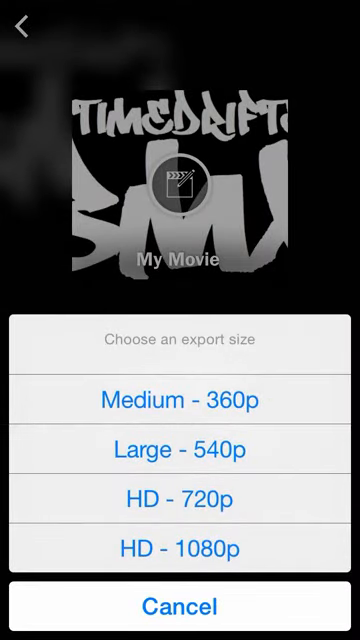
{"action": "left_click", "coordinate": [180, 402]}
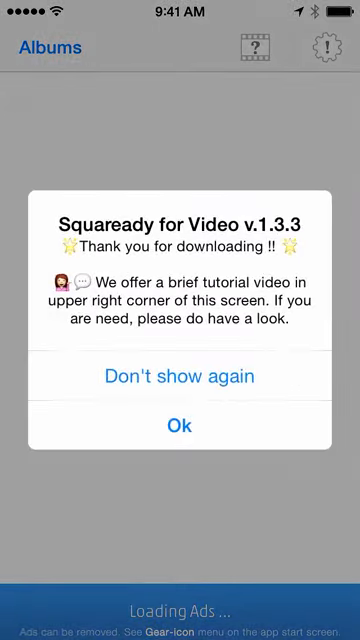
Dismiss Squaready for Video's welcome notice and launch Instagram from the Social folder
{"action": "left_click", "coordinate": [180, 424]}
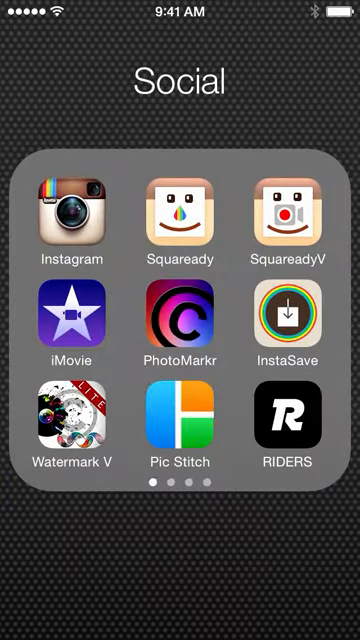
{"action": "left_click", "coordinate": [68, 196]}
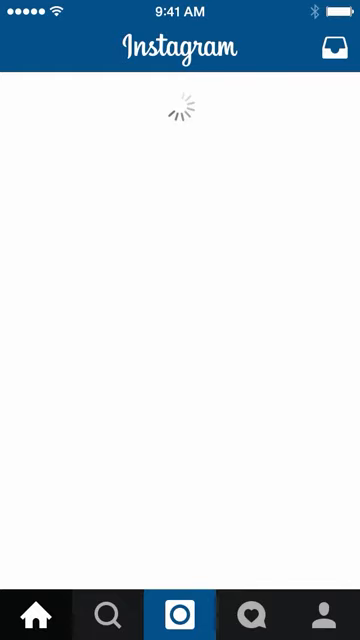